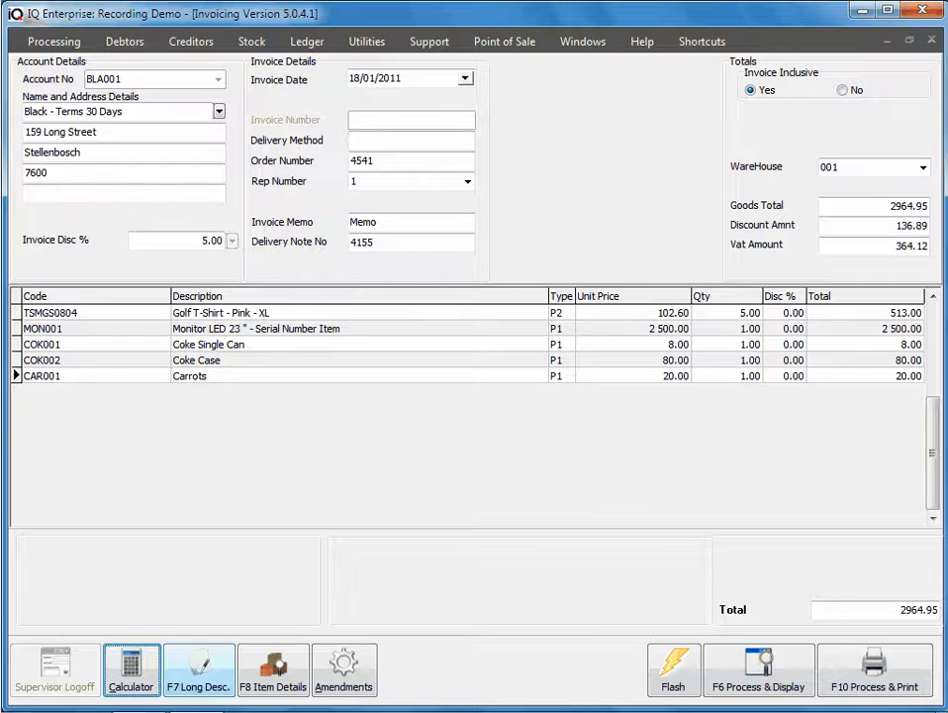
- Enter a two-line long description stating it displays below all items as a universal description
{"action": "left_click", "coordinate": [198, 669]}
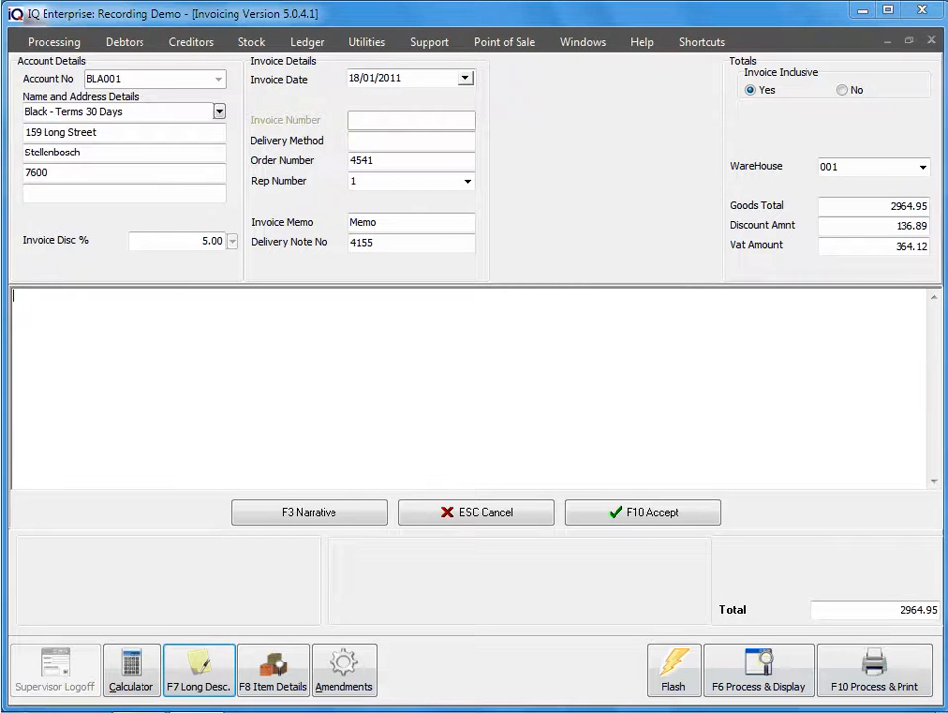
{"action": "left_click", "coordinate": [198, 669]}
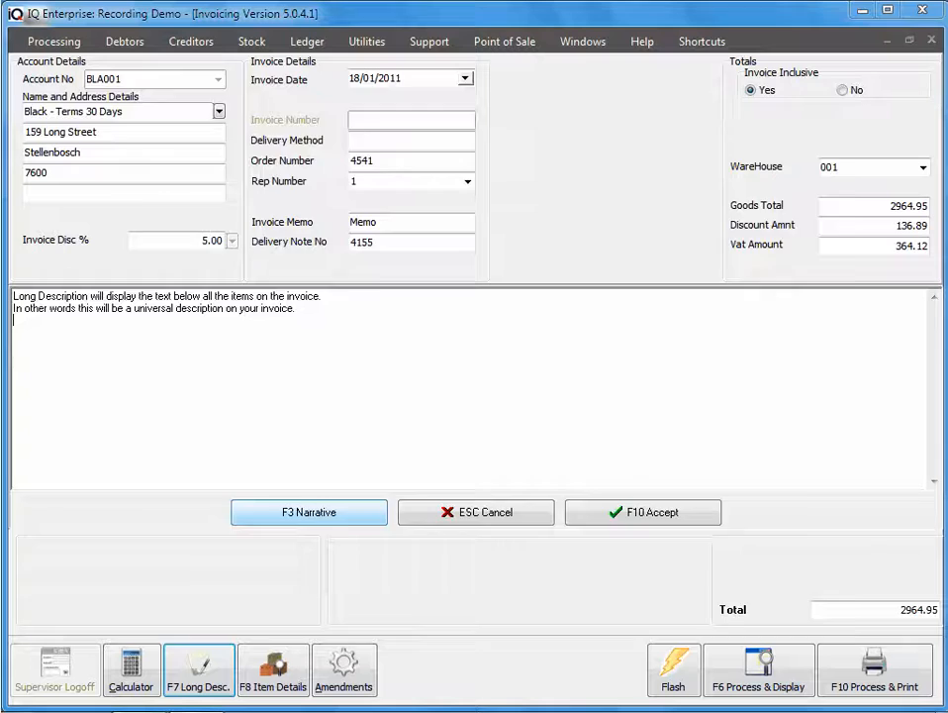
- Add a new narrative named 002 holding the description text and accept it
{"action": "left_click", "coordinate": [309, 511]}
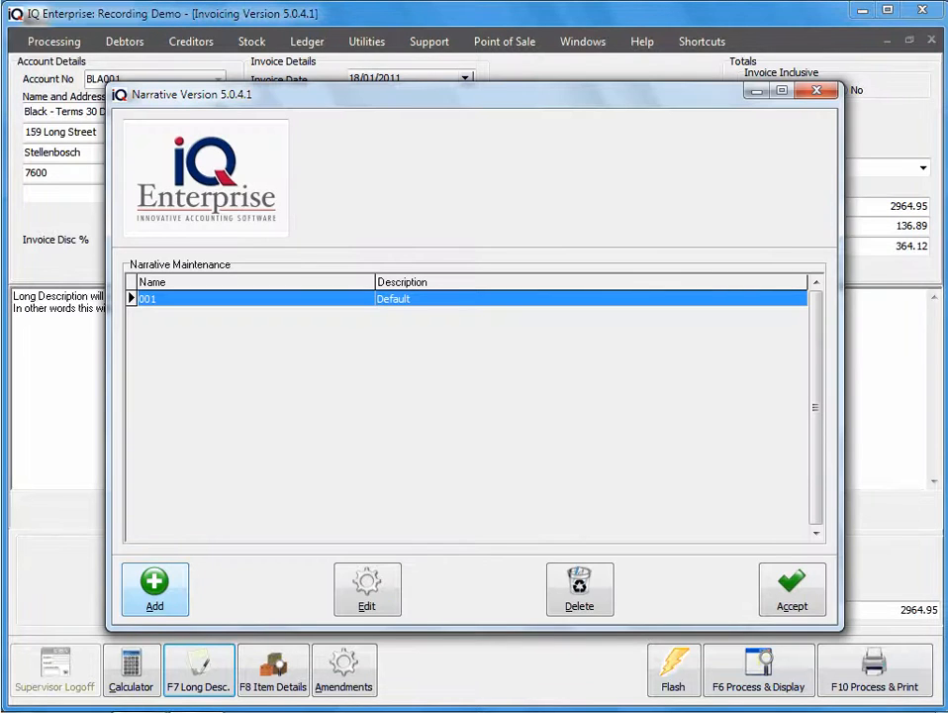
{"action": "left_click", "coordinate": [154, 590]}
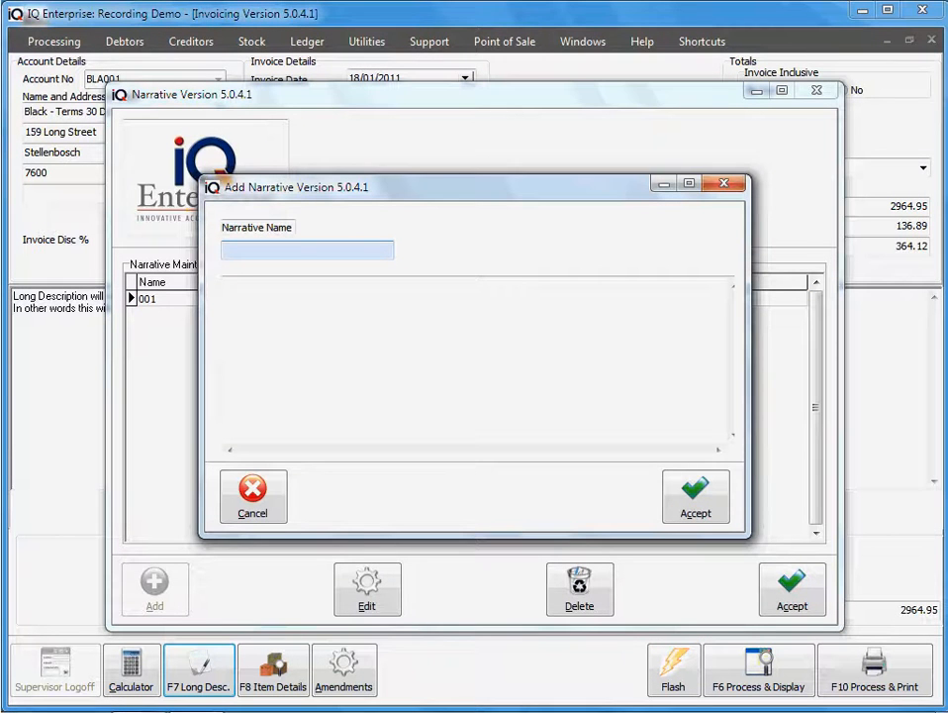
{"action": "type", "text": "02"}
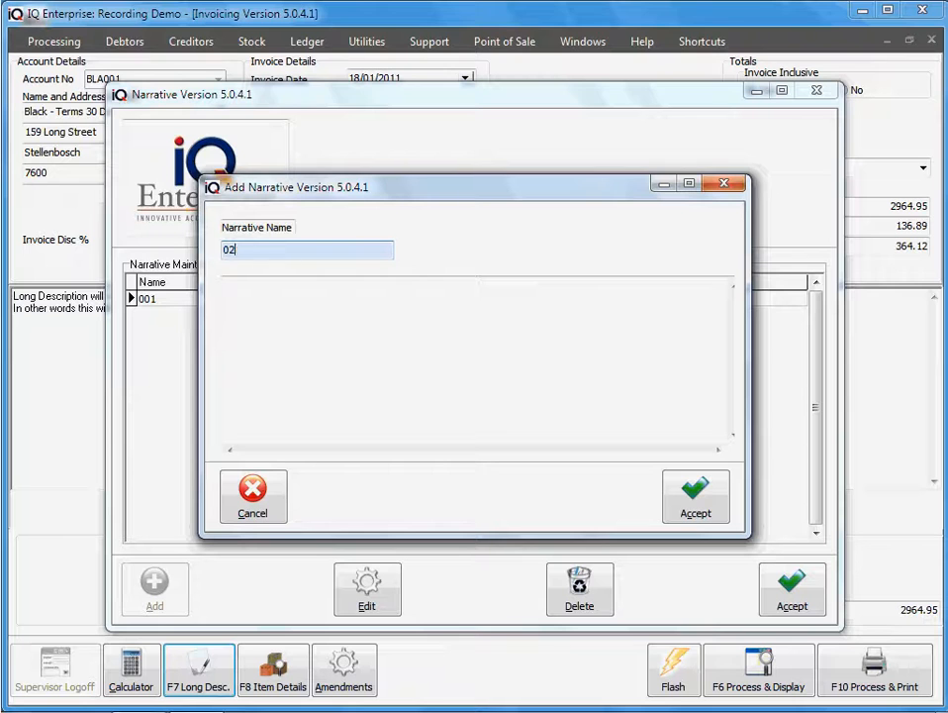
{"action": "type", "text": "001"}
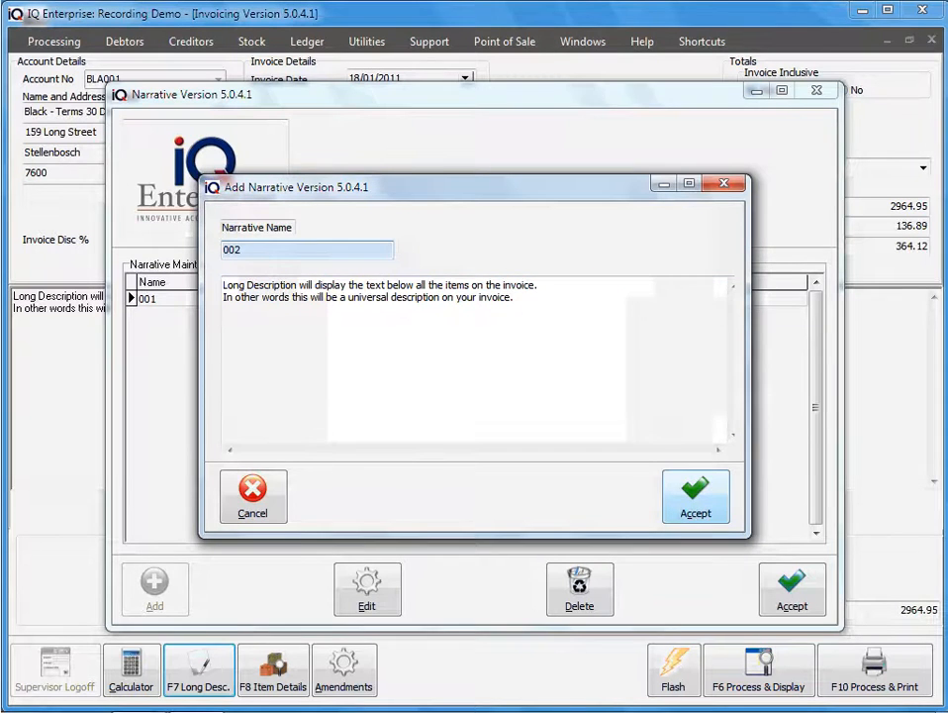
{"action": "left_click", "coordinate": [695, 495]}
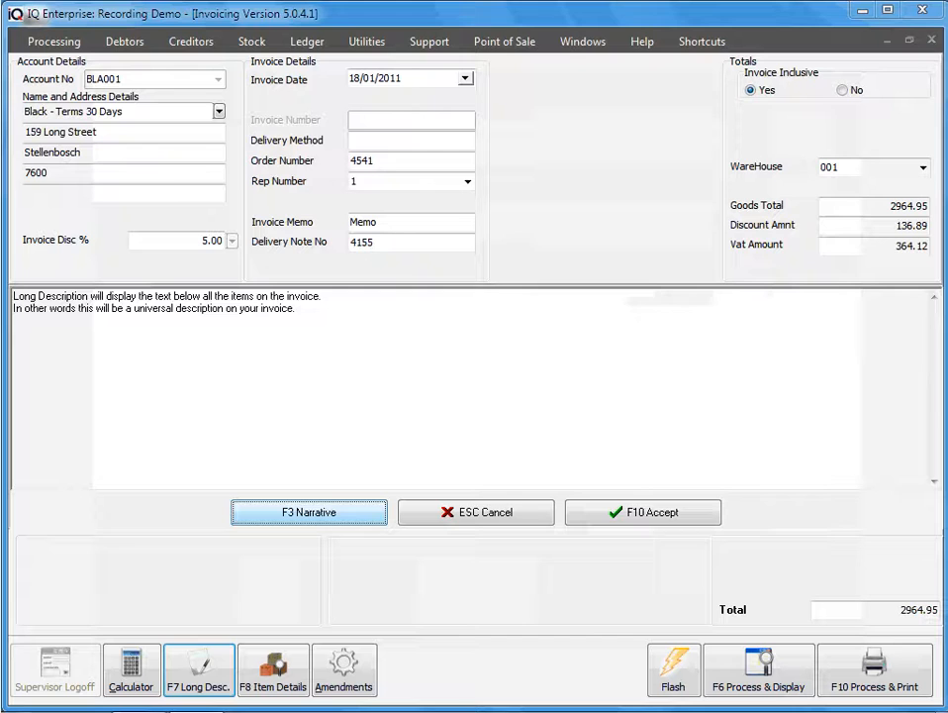
- Check narrative 002 appears in the list, then accept the long description back to the item lines
{"action": "left_click", "coordinate": [309, 510]}
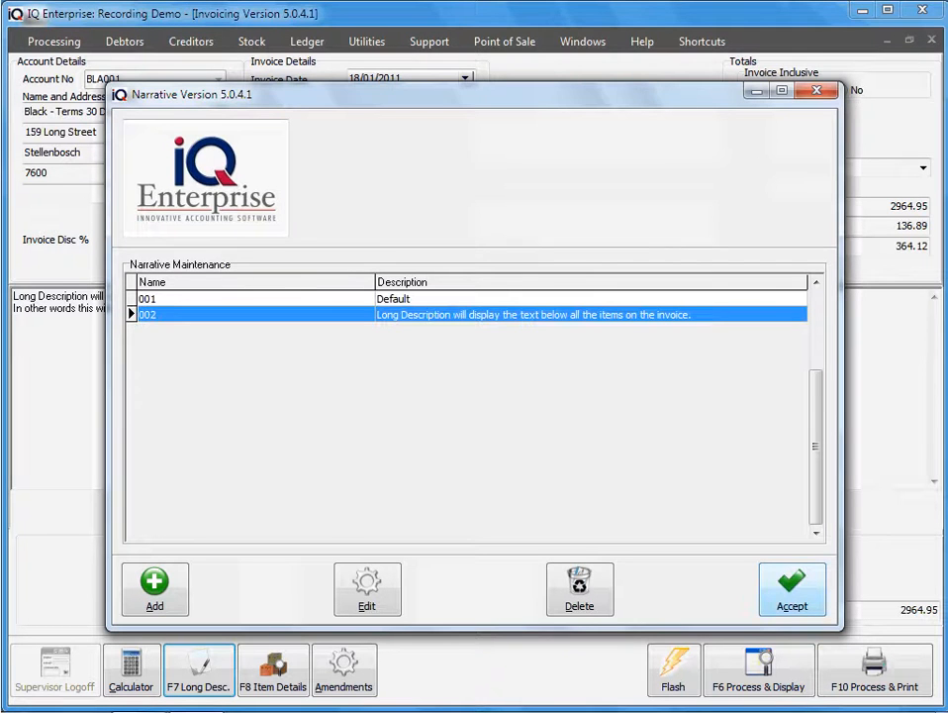
{"action": "left_click", "coordinate": [792, 590]}
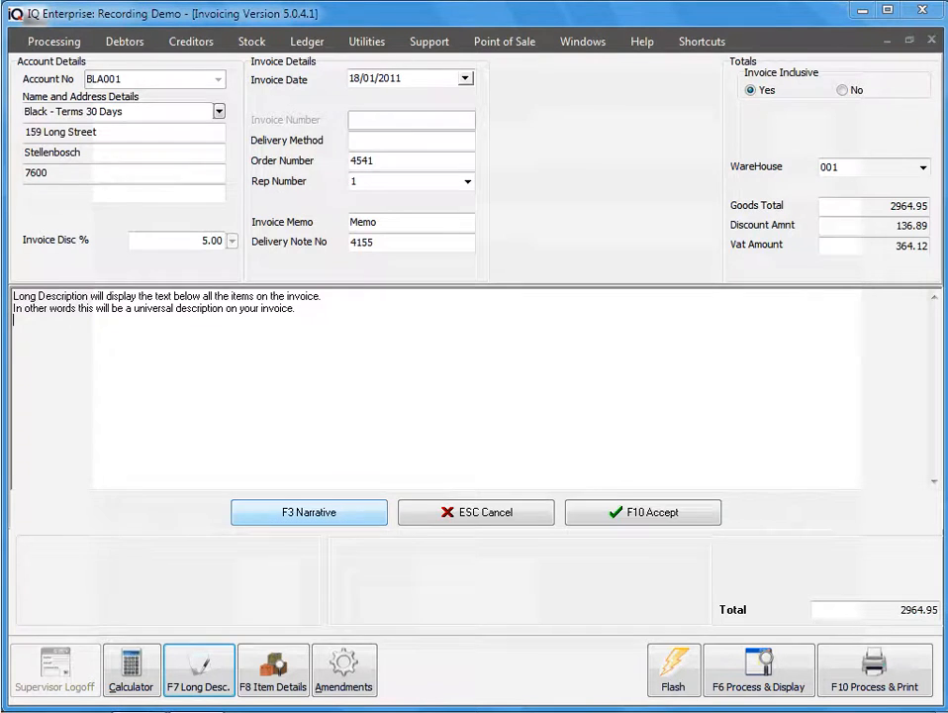
{"action": "left_click", "coordinate": [309, 511]}
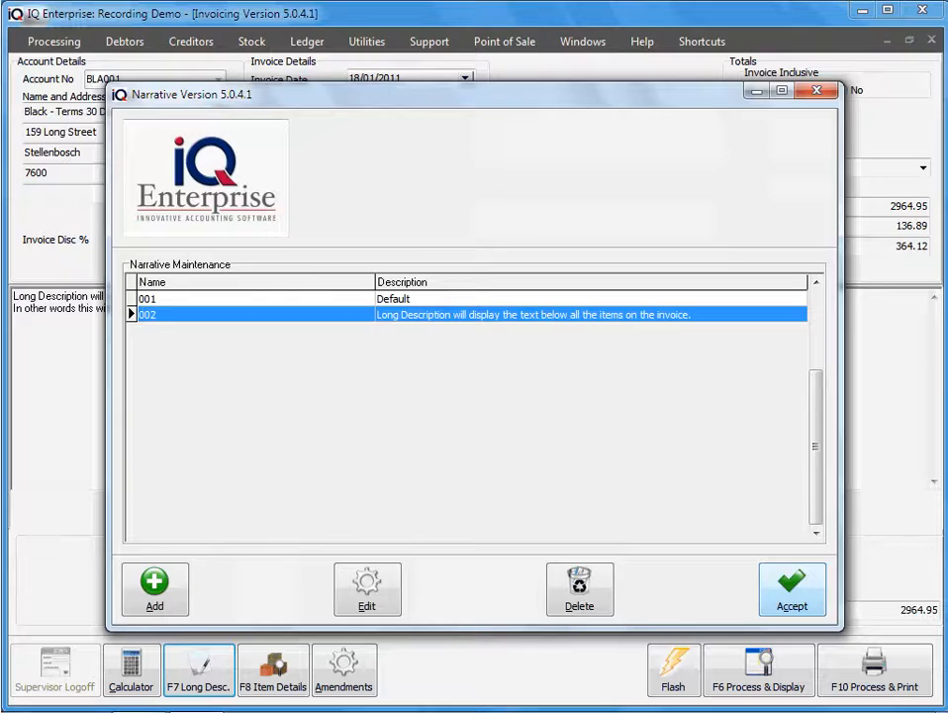
{"action": "left_click", "coordinate": [792, 590]}
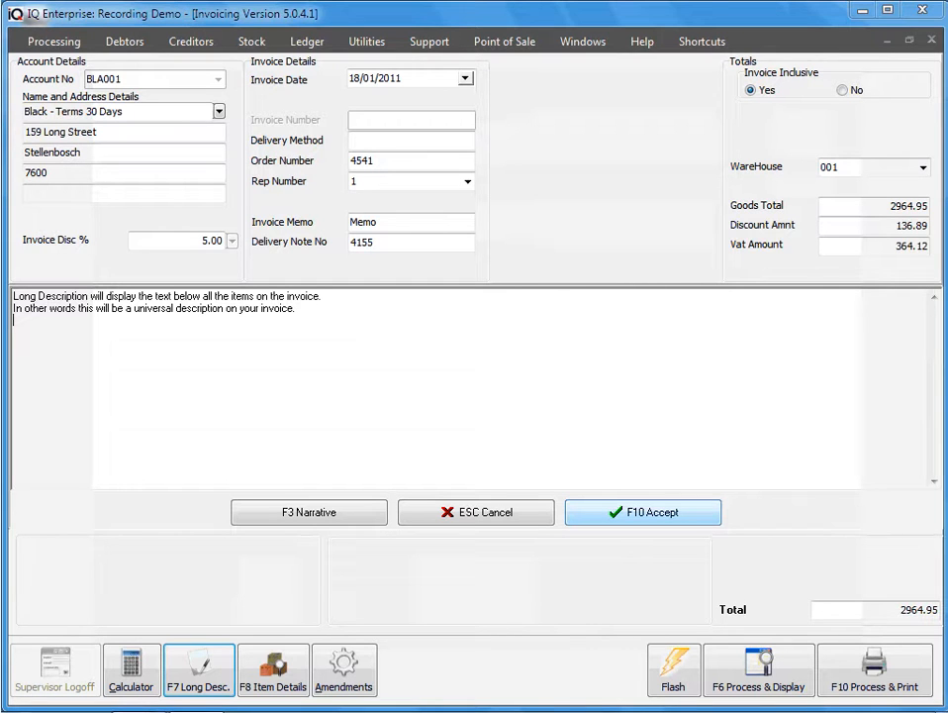
{"action": "left_click", "coordinate": [274, 669]}
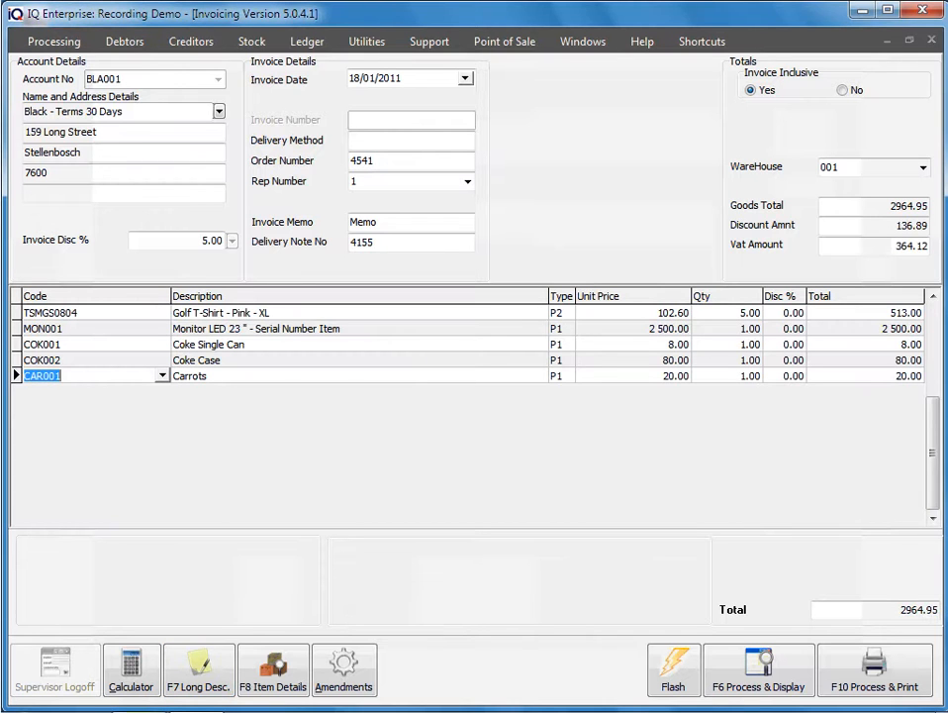